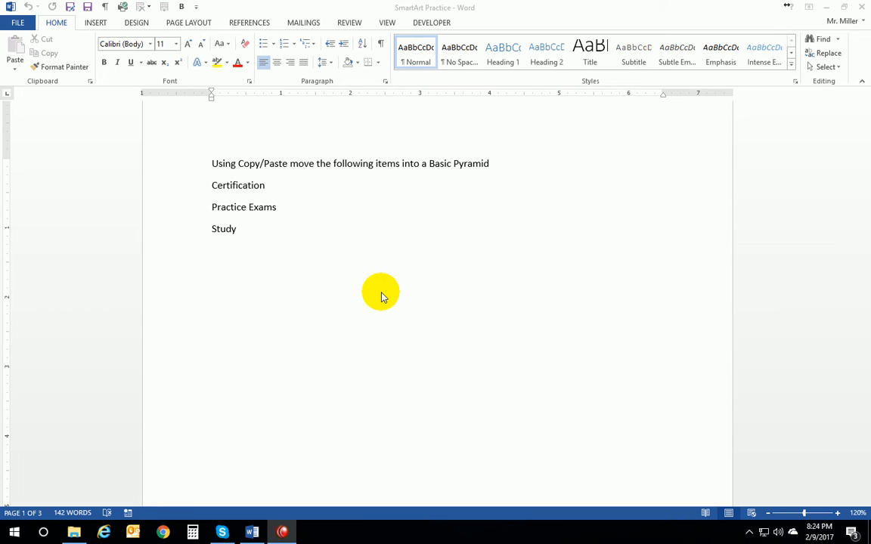
pyautogui.moveTo(381, 304)
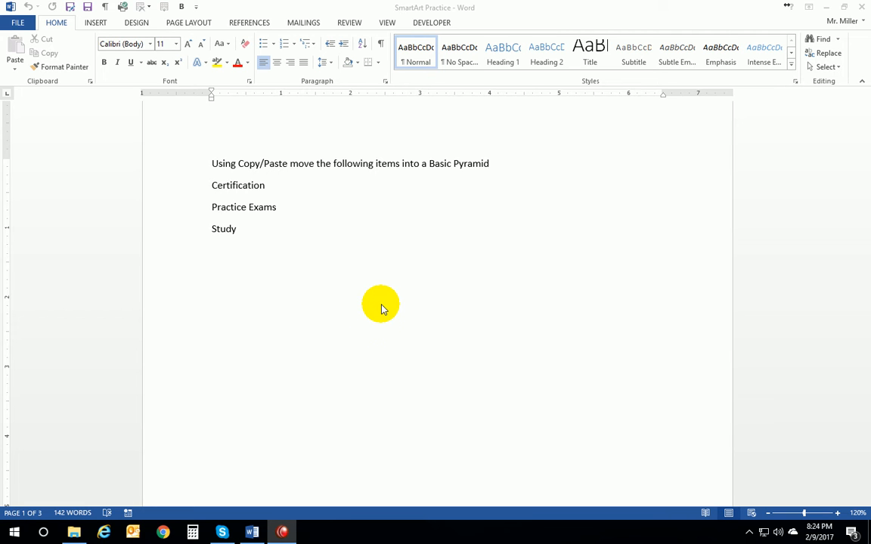
pyautogui.moveTo(384, 301)
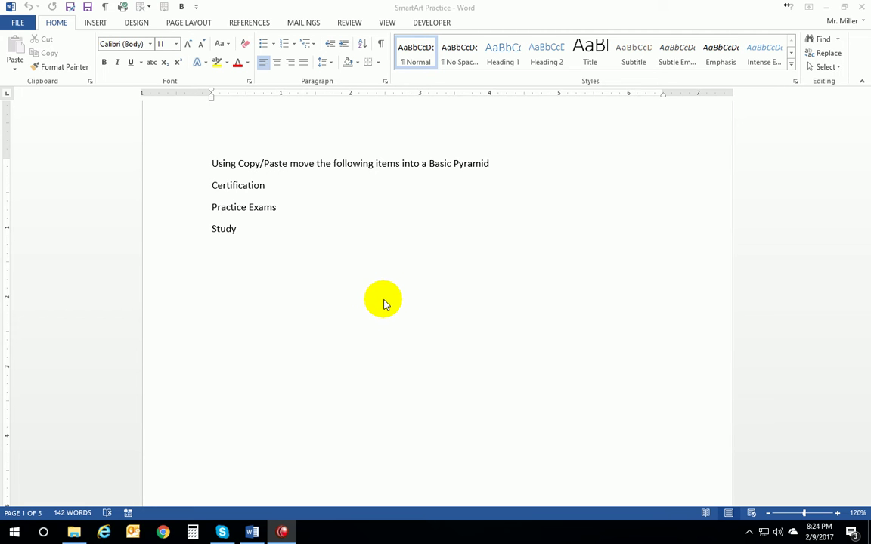
pyautogui.moveTo(372, 290)
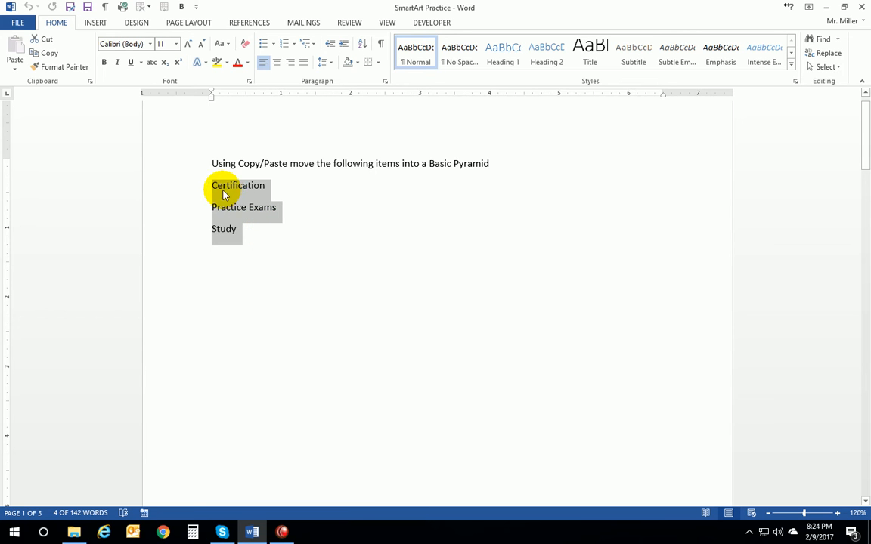
pyautogui.moveTo(233, 195)
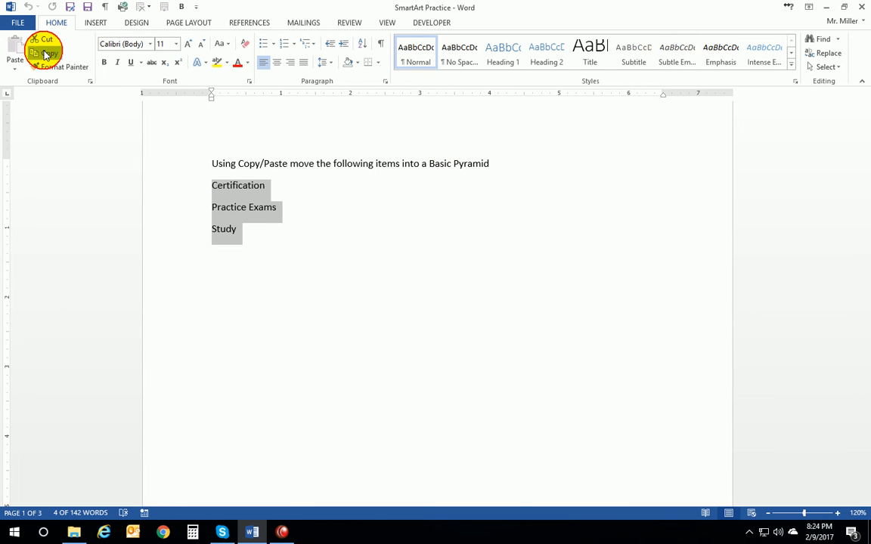
pyautogui.moveTo(254, 224)
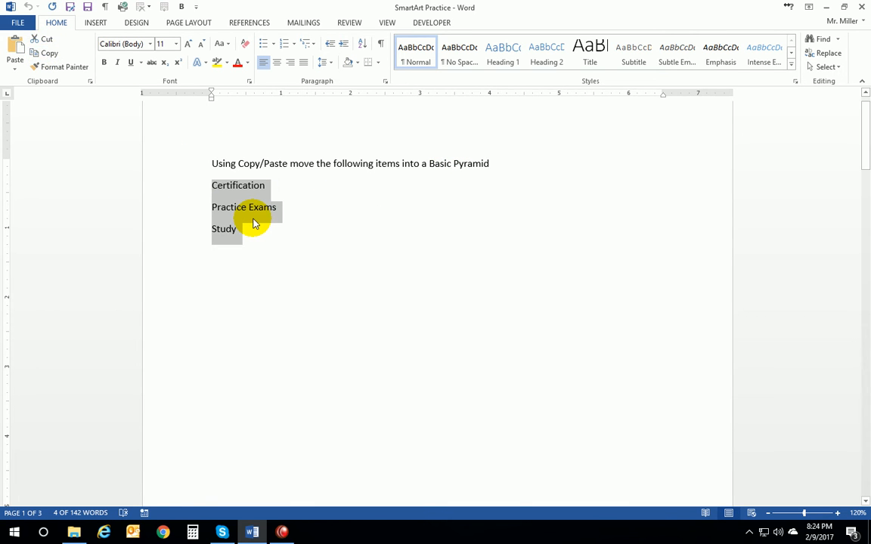
# Move the insertion point to the empty line below Study
pyautogui.click(236, 256)
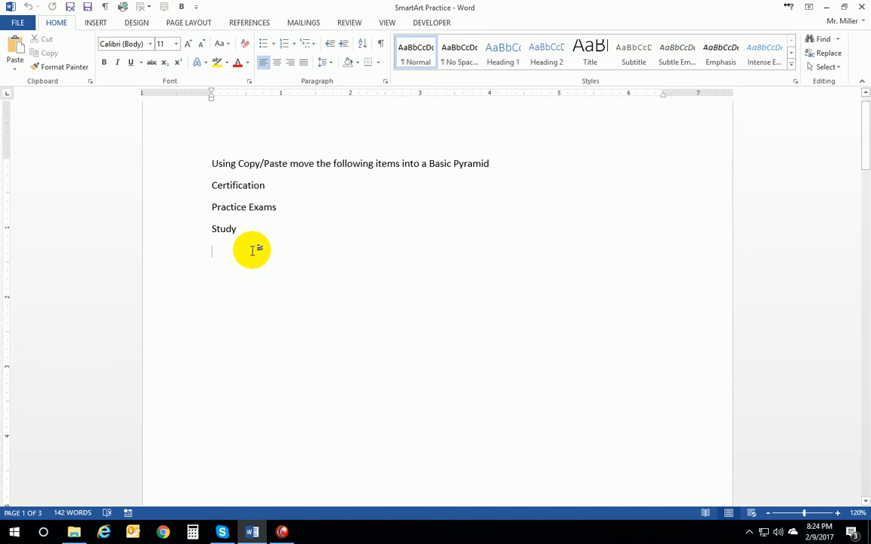
pyautogui.moveTo(136, 23)
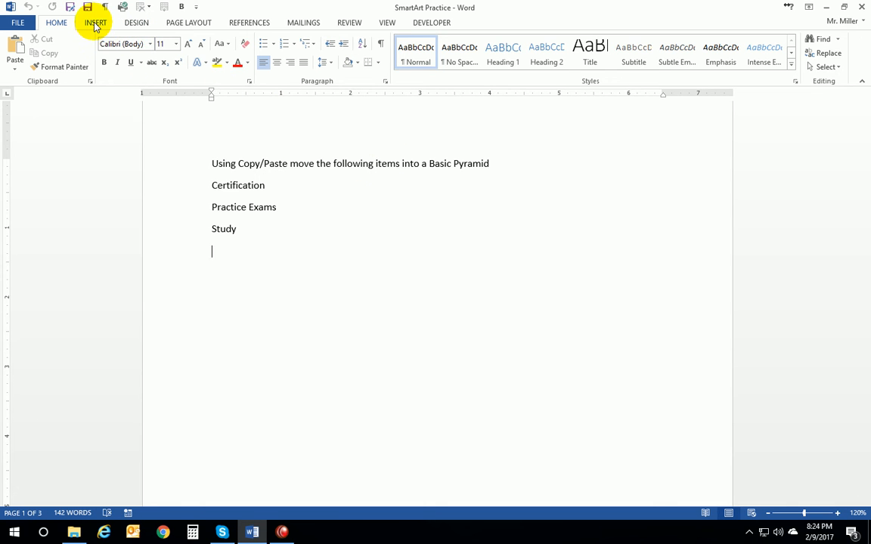
# Insert a Basic Pyramid SmartArt graphic from the Pyramid category
pyautogui.click(95, 23)
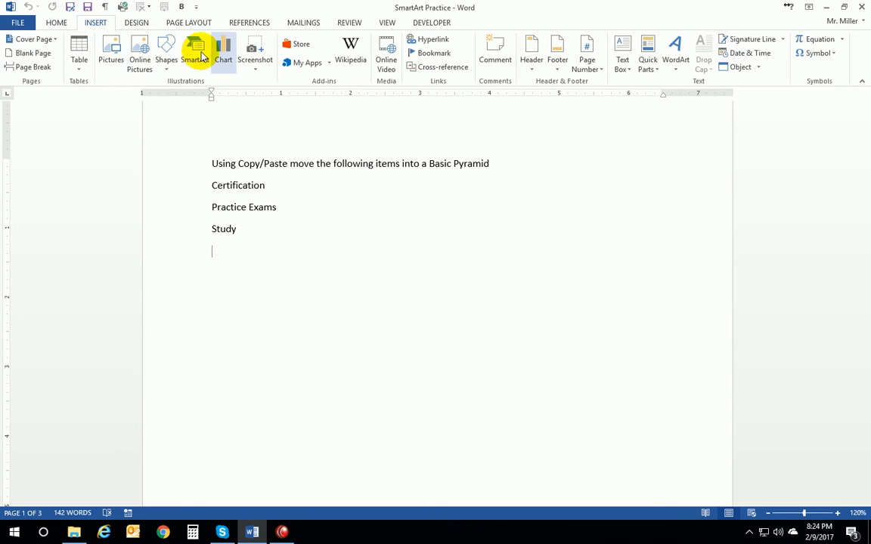
pyautogui.click(195, 53)
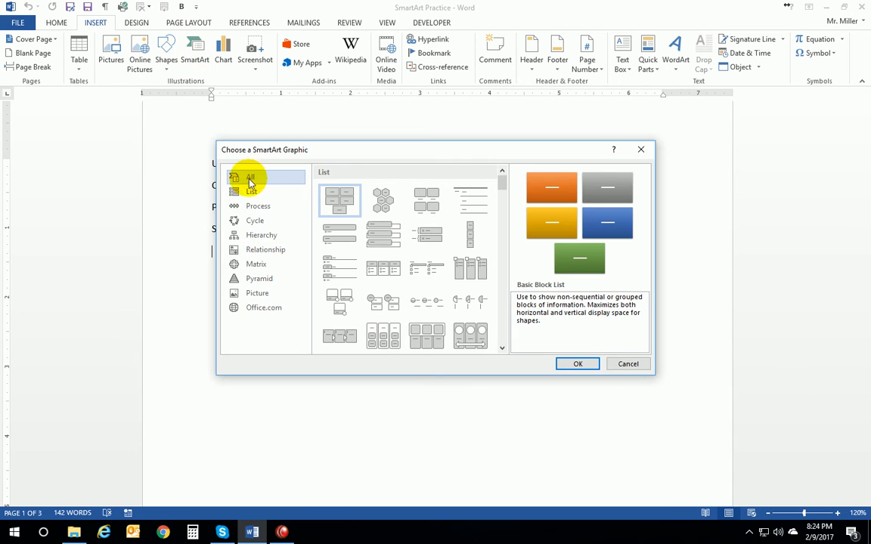
pyautogui.moveTo(258, 279)
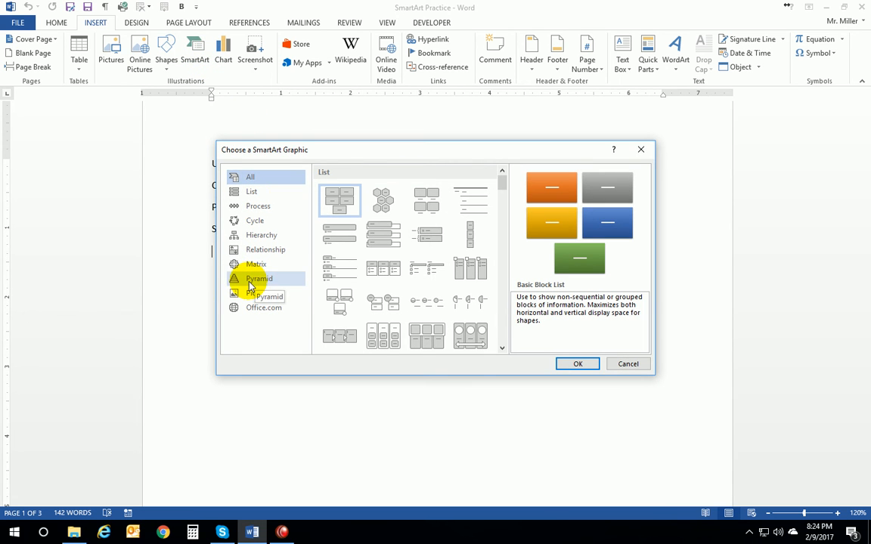
pyautogui.click(259, 278)
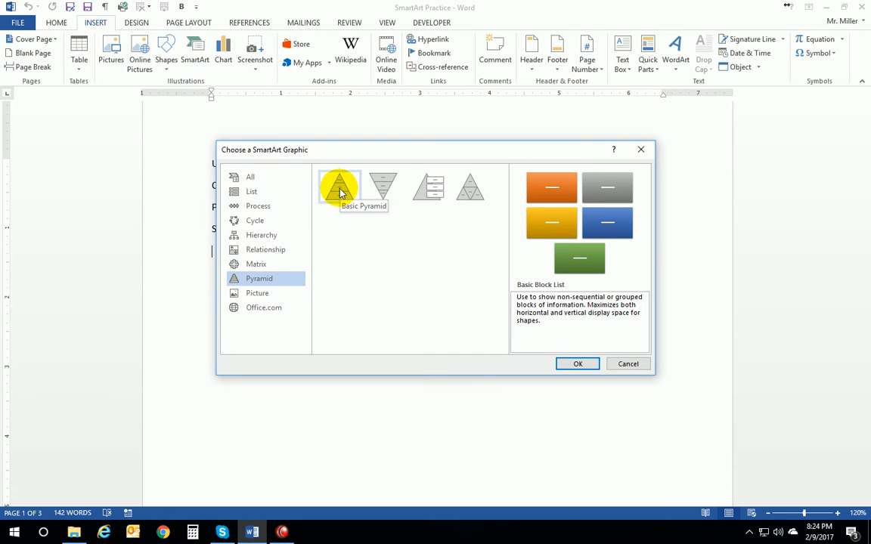
pyautogui.click(339, 188)
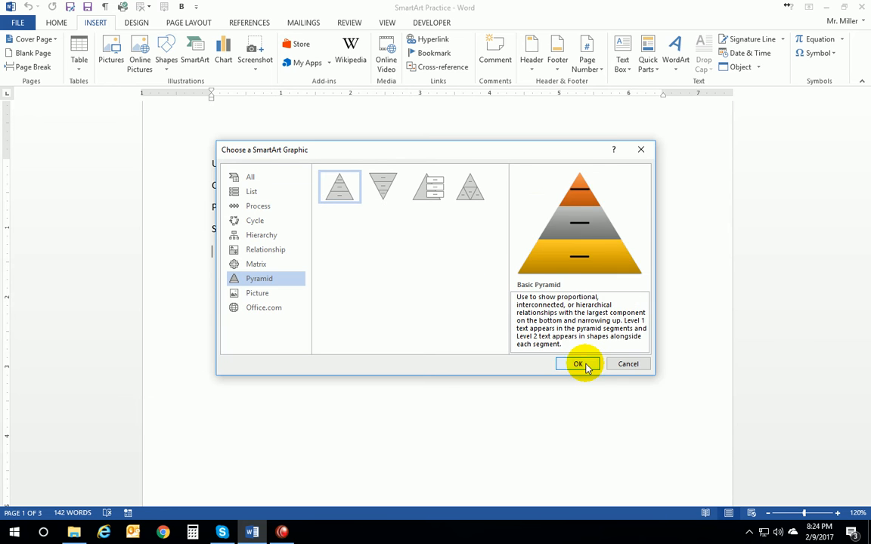
pyautogui.click(578, 363)
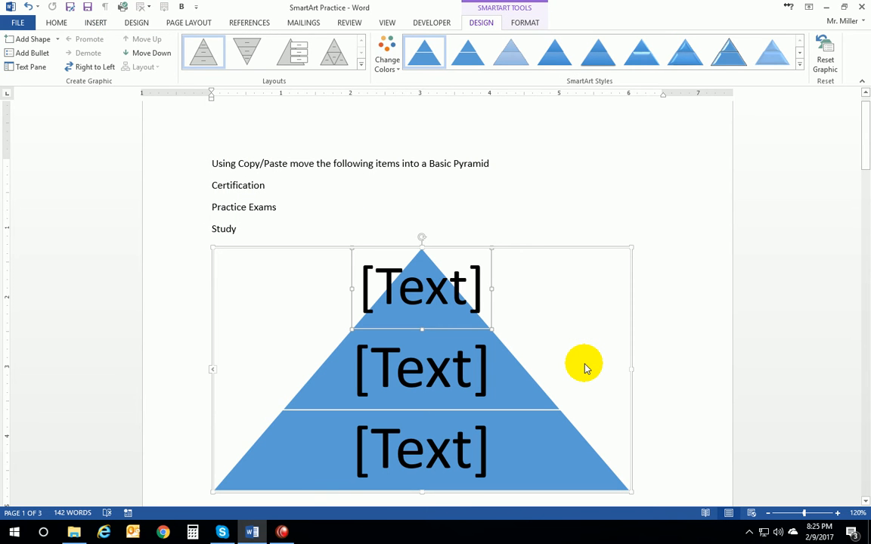
pyautogui.moveTo(360, 426)
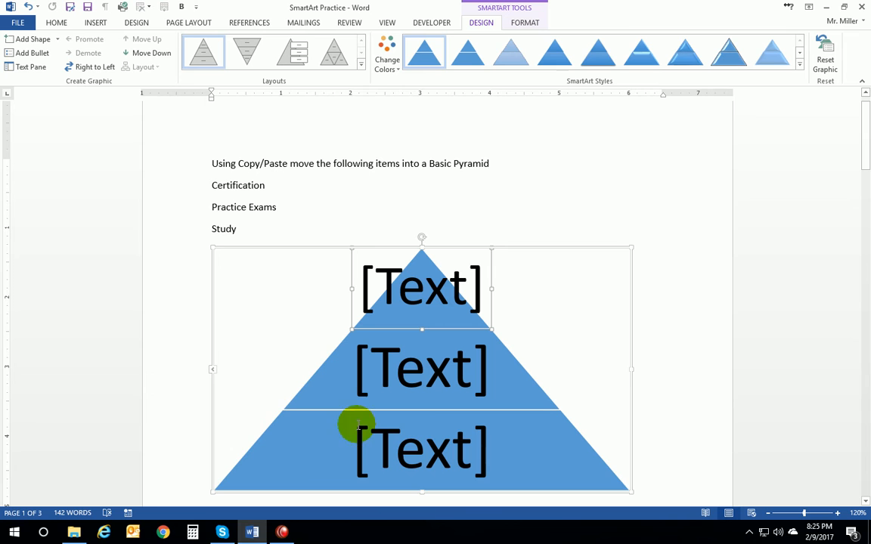
pyautogui.moveTo(219, 370)
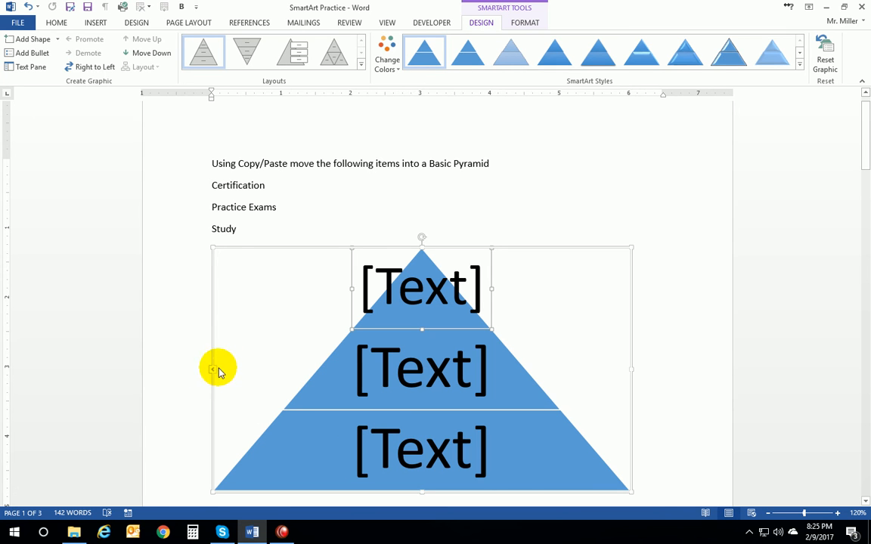
pyautogui.moveTo(215, 376)
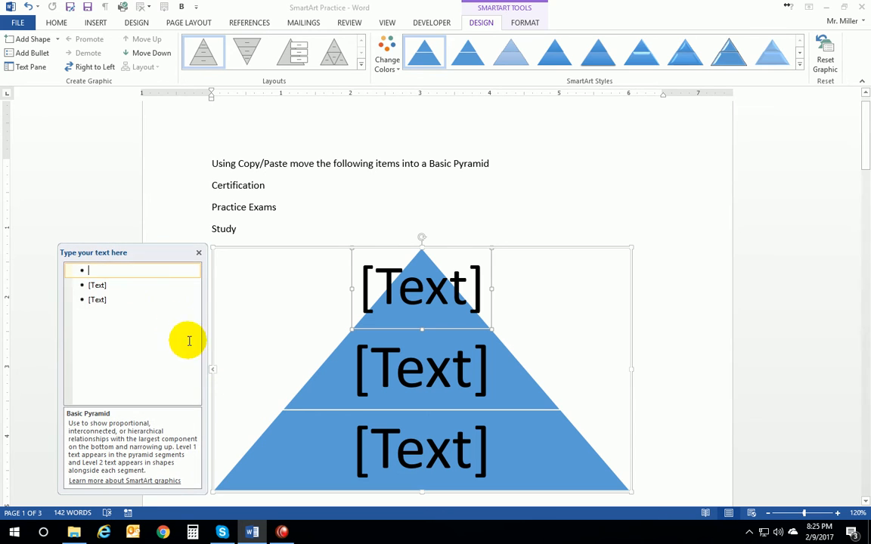
pyautogui.moveTo(100, 306)
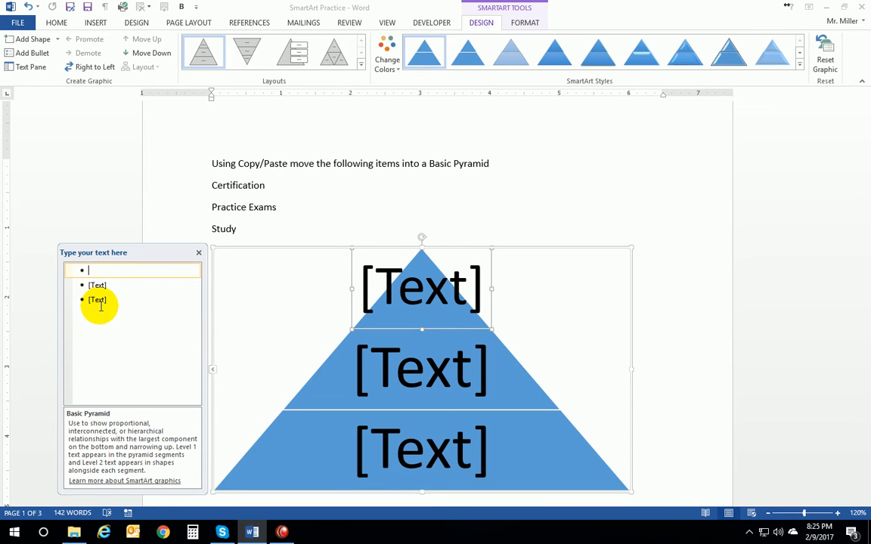
pyautogui.moveTo(112, 303)
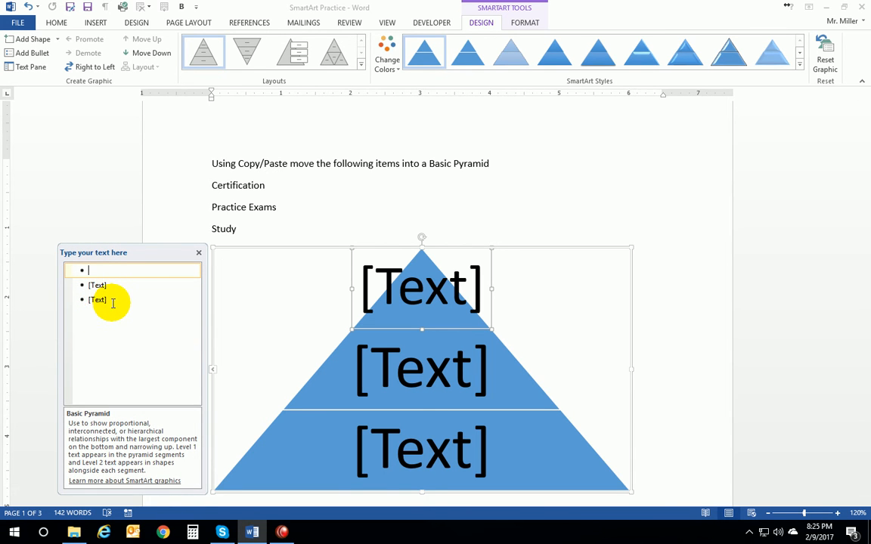
# Paste Certification, Practice Exams and Study into the pyramid's Text Pane, keeping source formatting
pyautogui.click(112, 299)
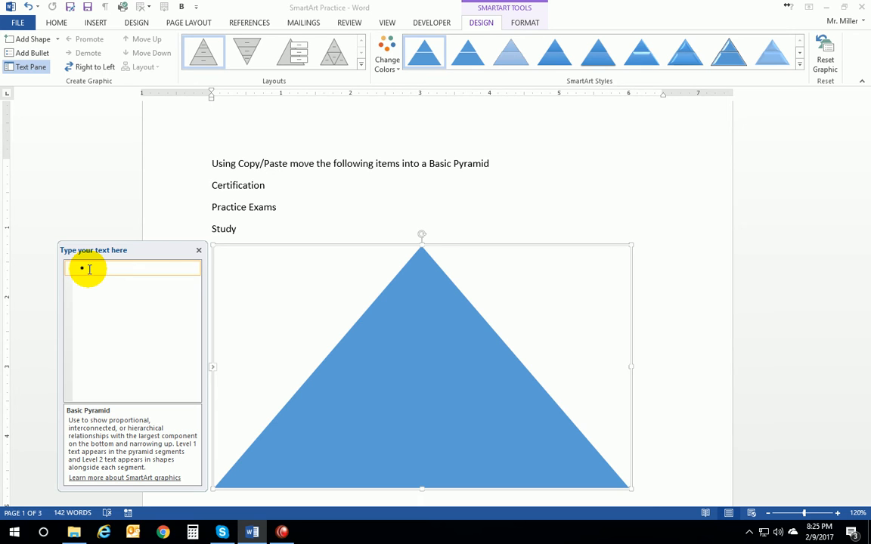
pyautogui.rightClick(88, 269)
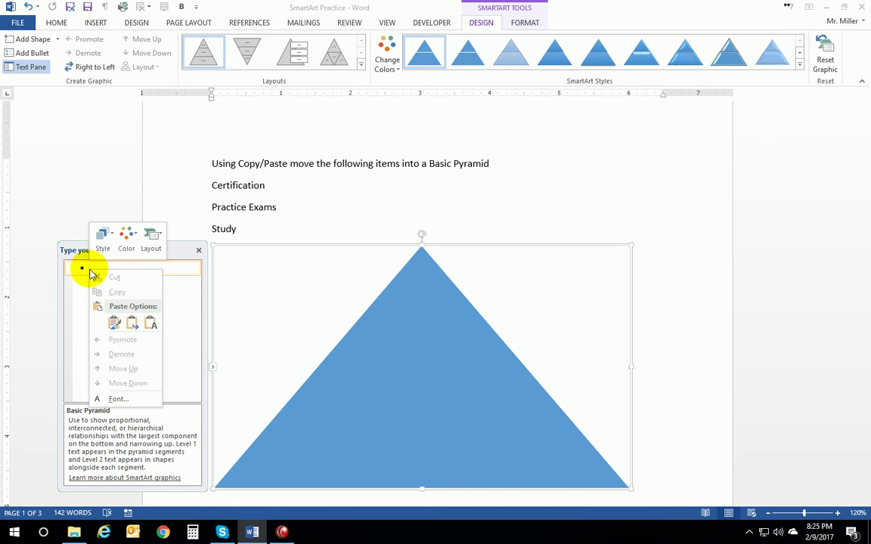
pyautogui.click(113, 324)
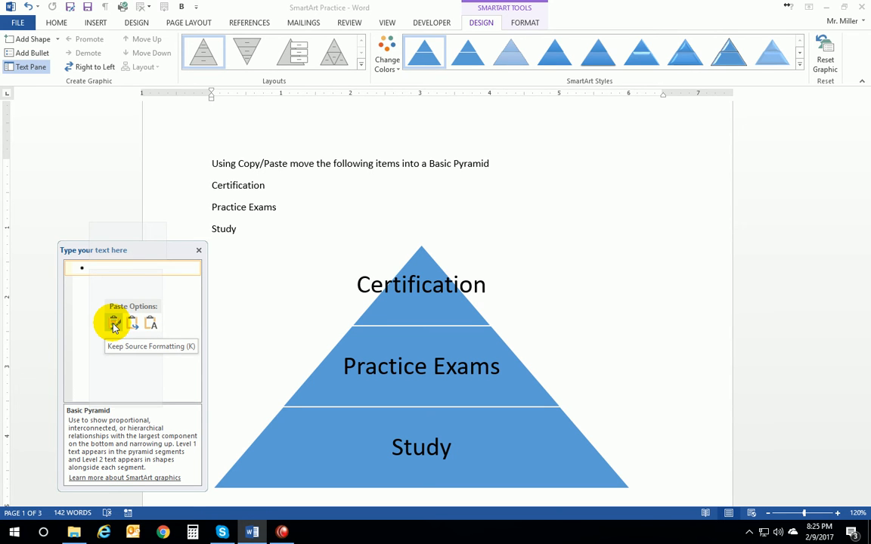
pyautogui.click(113, 320)
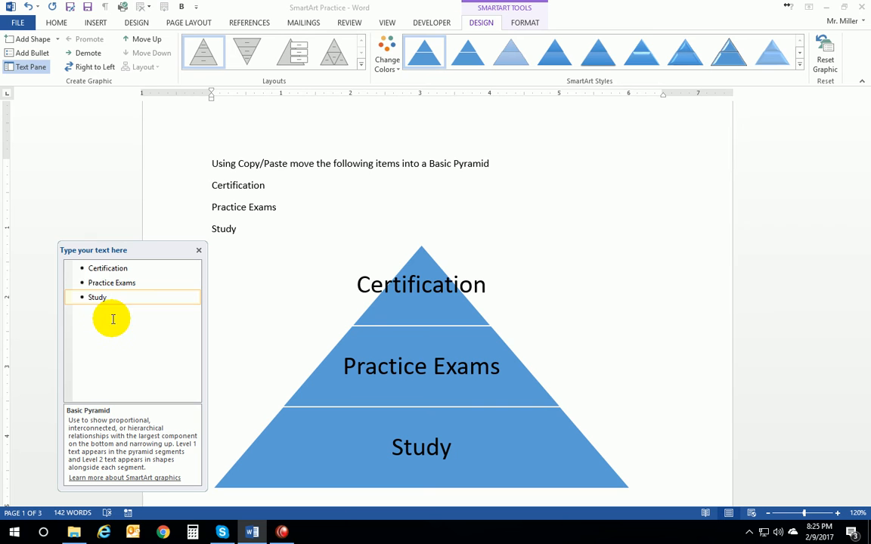
pyautogui.moveTo(230, 177)
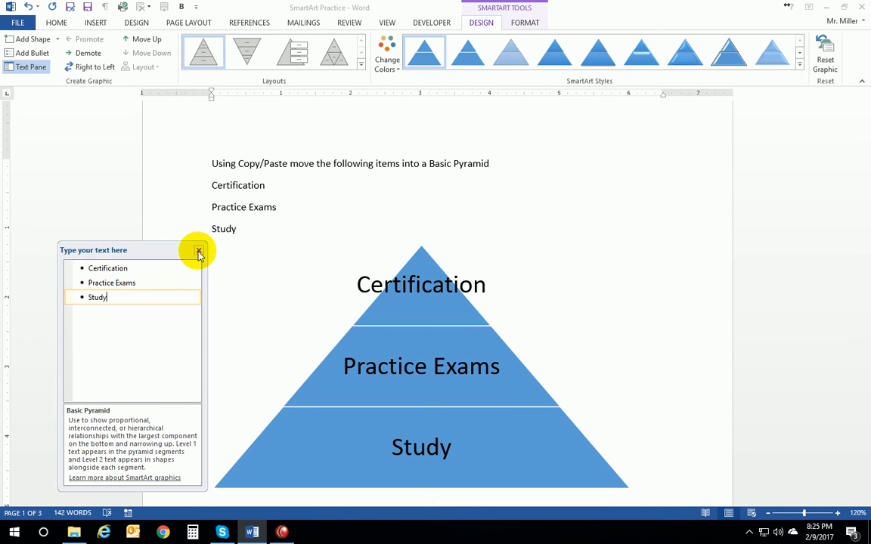
# Close the Text Pane and move down to the Stacked List exercise with Admin and Teachers
pyautogui.click(200, 251)
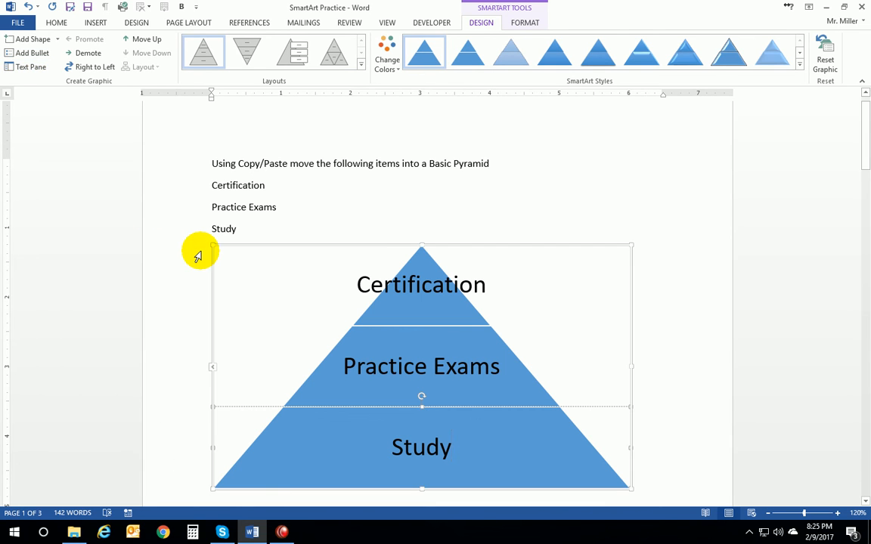
pyautogui.moveTo(209, 185)
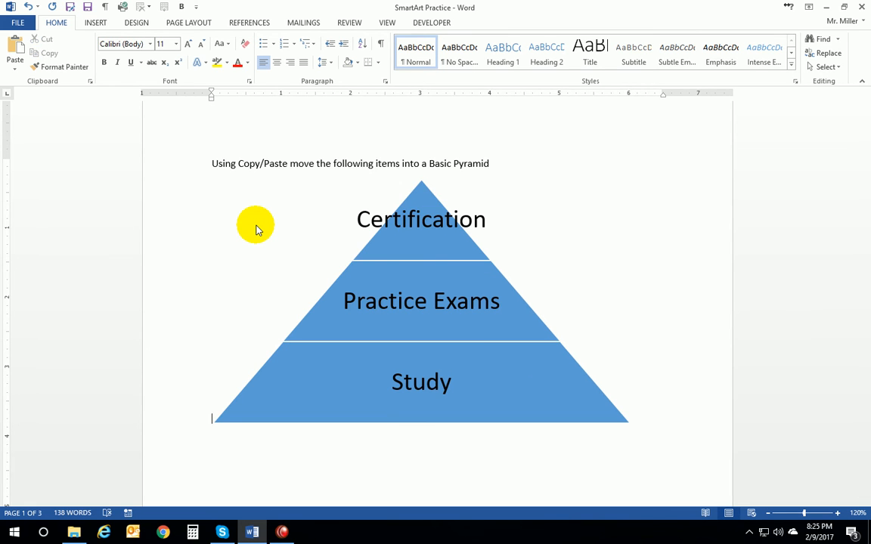
pyautogui.moveTo(316, 302)
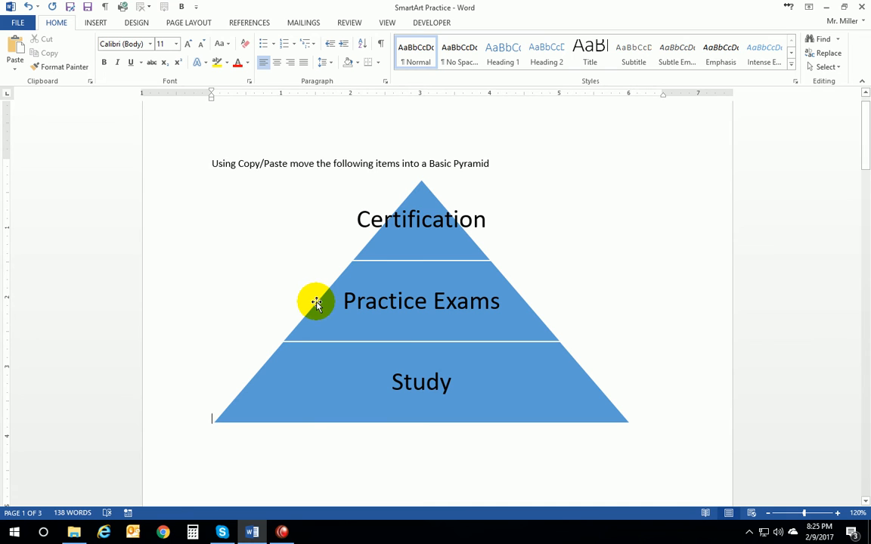
pyautogui.moveTo(243, 188)
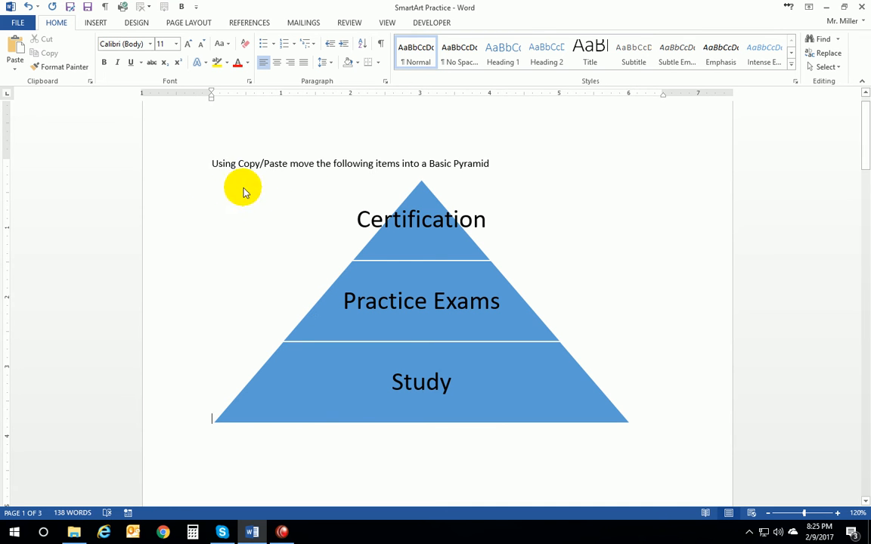
pyautogui.moveTo(421, 263)
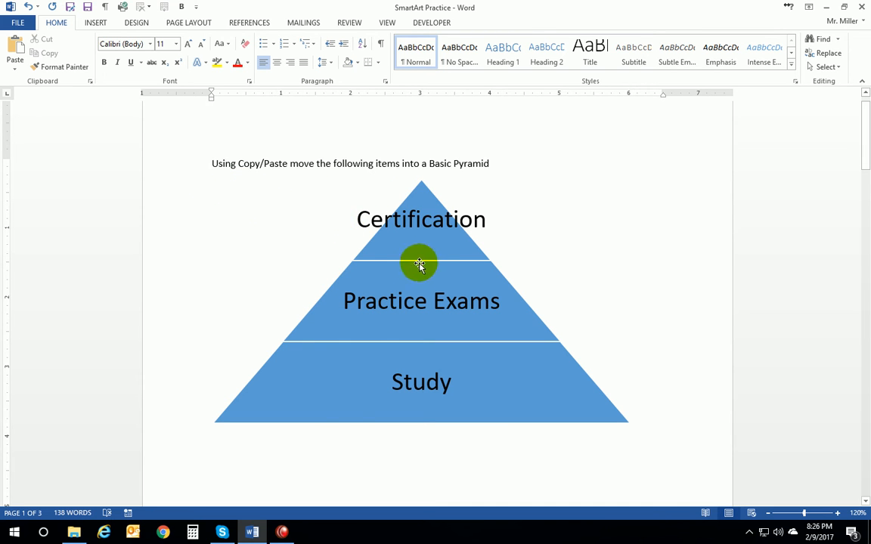
pyautogui.moveTo(205, 296)
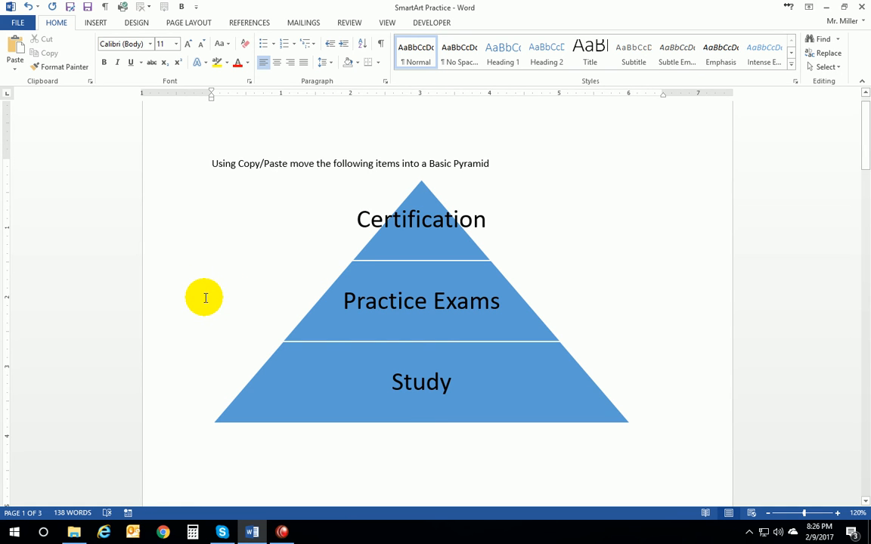
pyautogui.moveTo(242, 284)
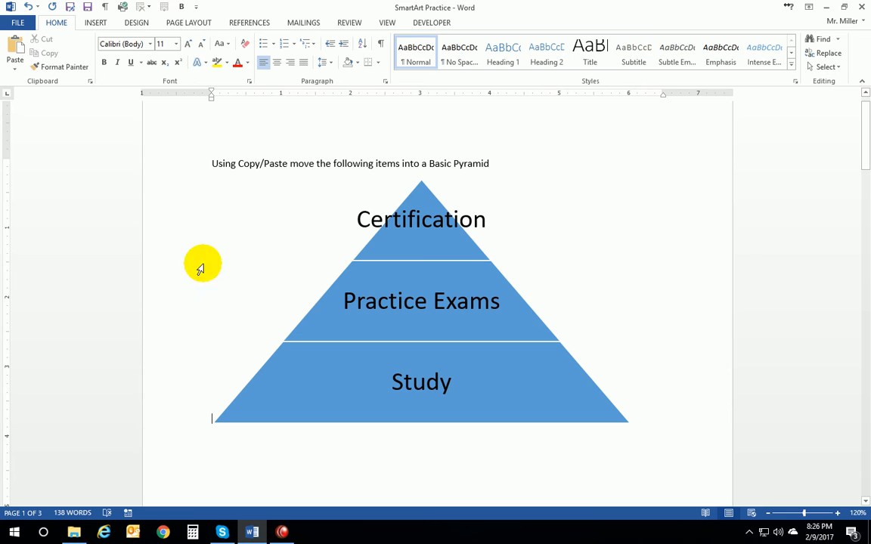
pyautogui.moveTo(157, 197)
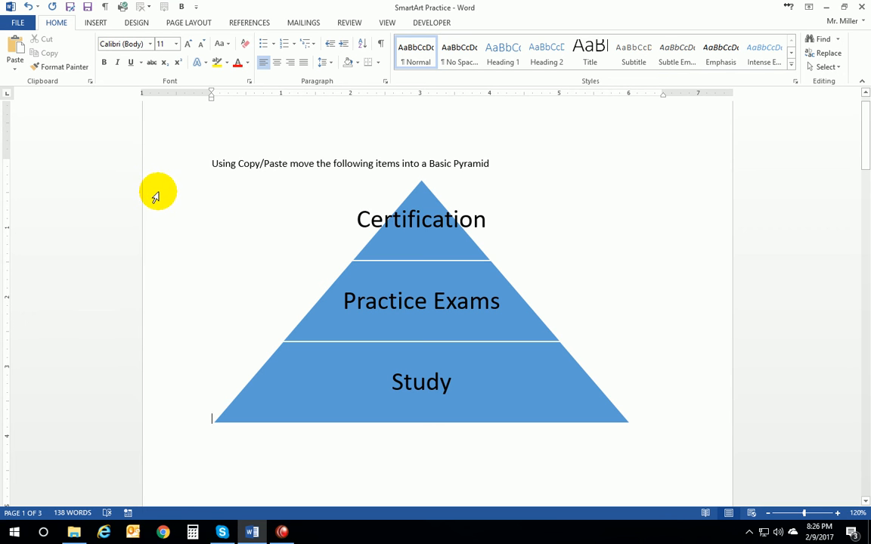
pyautogui.moveTo(224, 284)
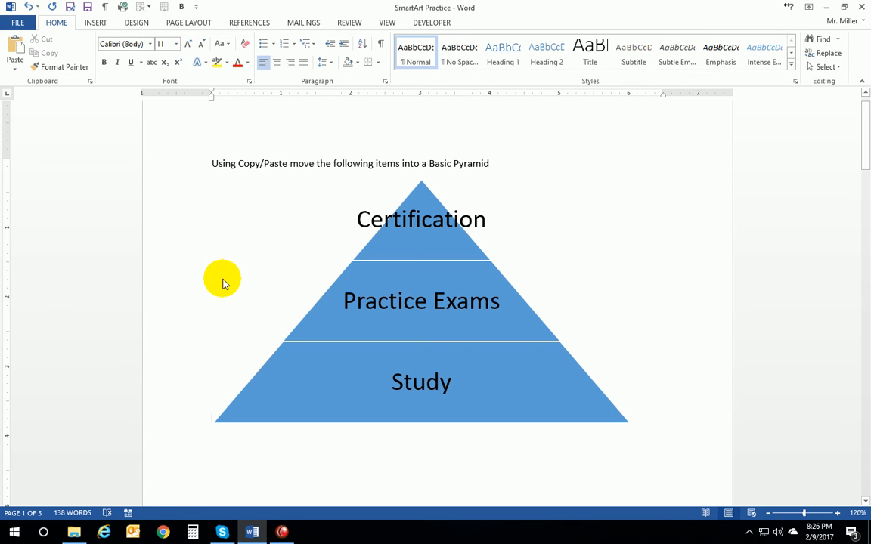
pyautogui.scroll(-3)
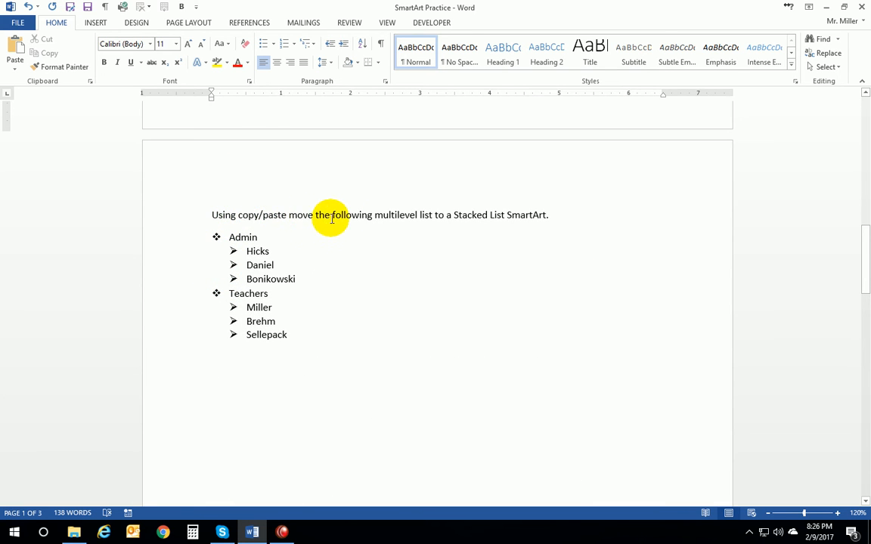
pyautogui.moveTo(497, 224)
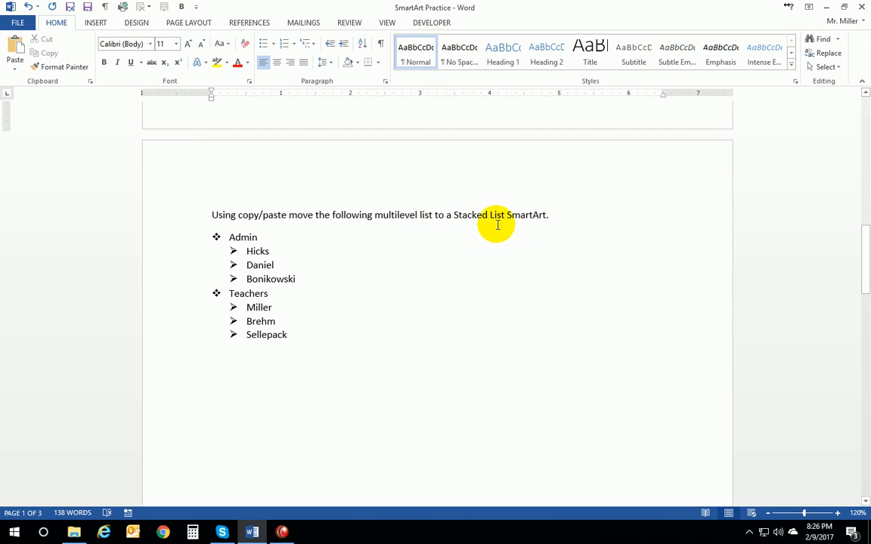
pyautogui.moveTo(390, 242)
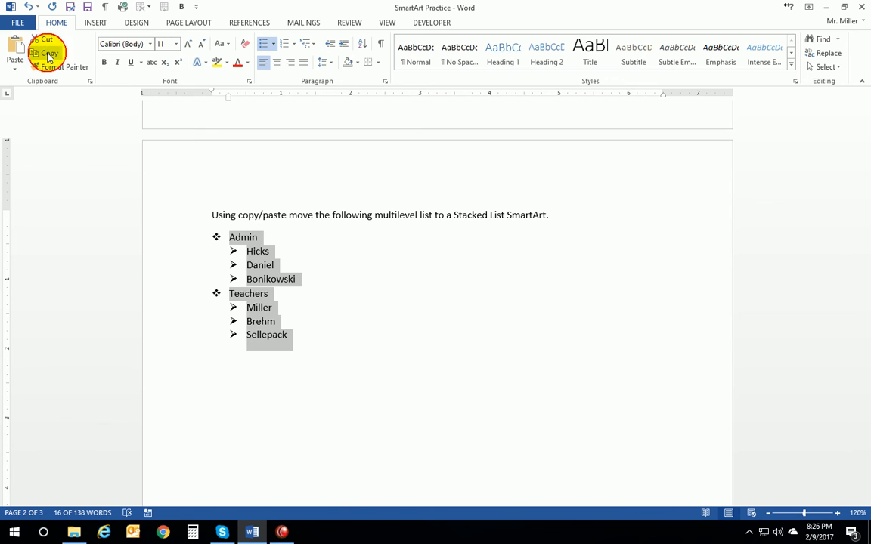
# Copy the Admin and Teachers multilevel list and switch to the Insert ribbon
pyautogui.click(254, 376)
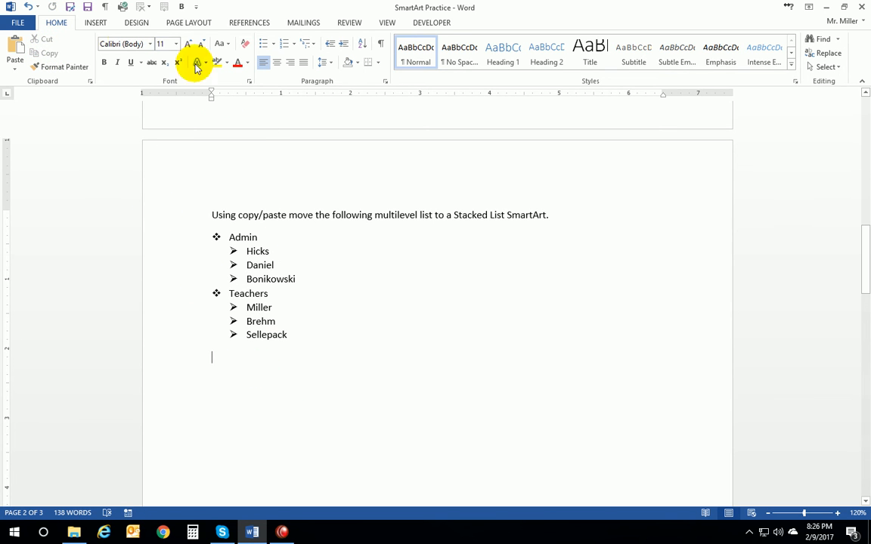
pyautogui.click(95, 23)
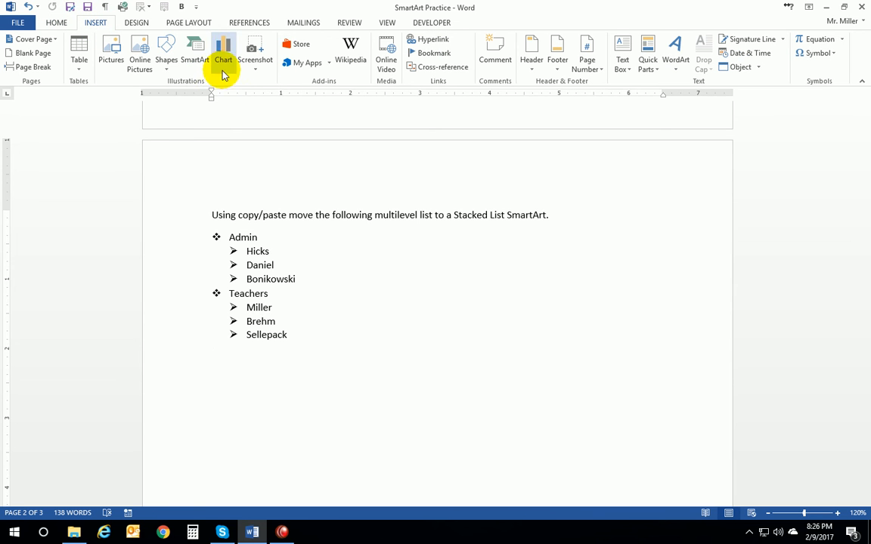
# Insert a Stacked List SmartArt graphic from the List category
pyautogui.click(195, 53)
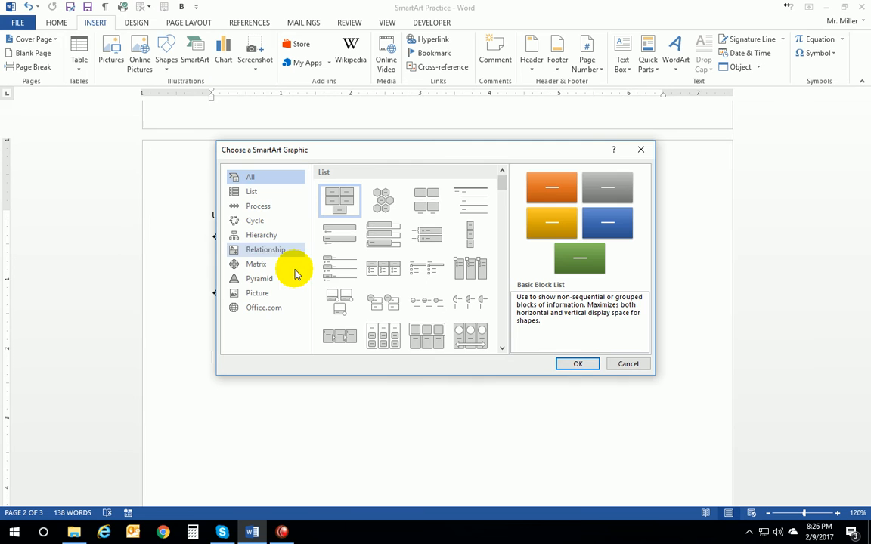
pyautogui.moveTo(381, 302)
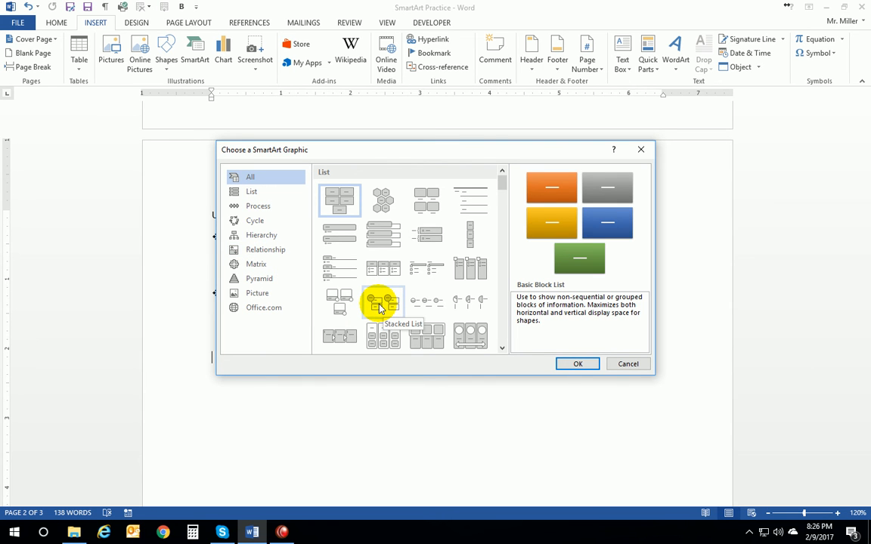
pyautogui.click(382, 303)
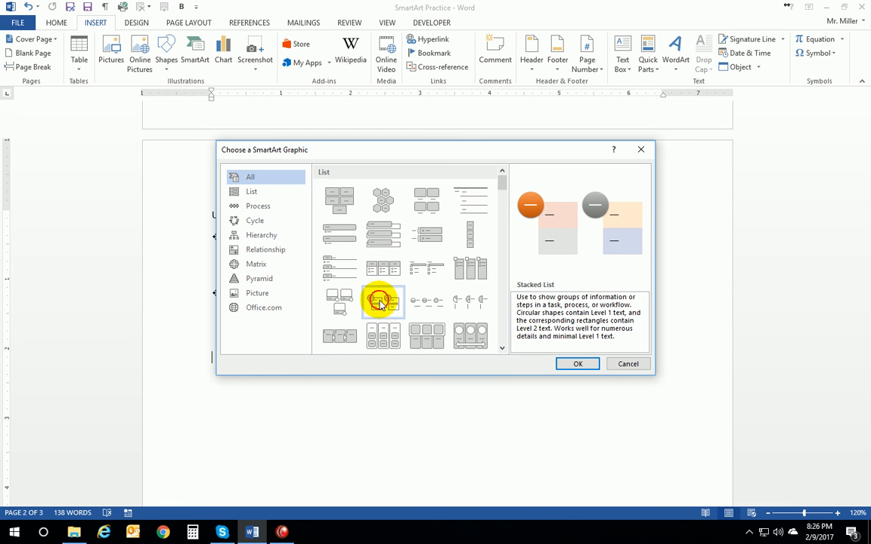
pyautogui.click(577, 363)
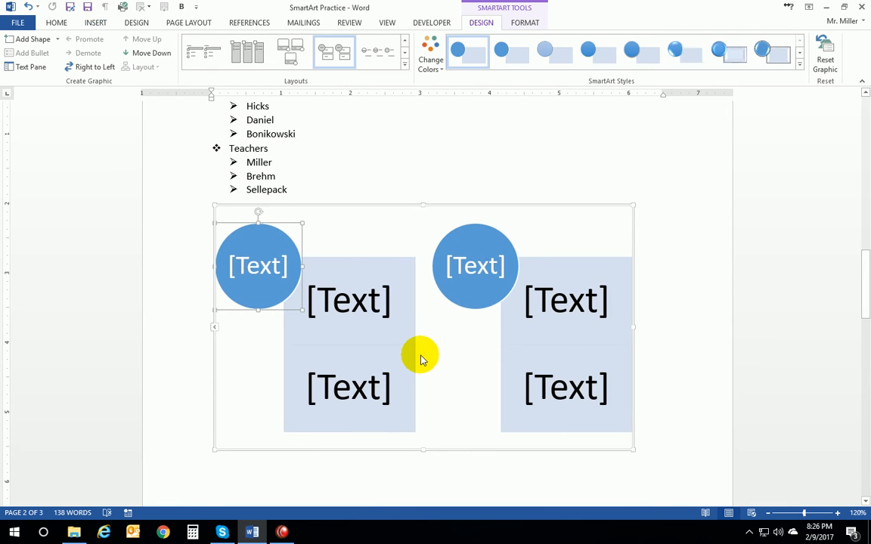
pyautogui.moveTo(221, 320)
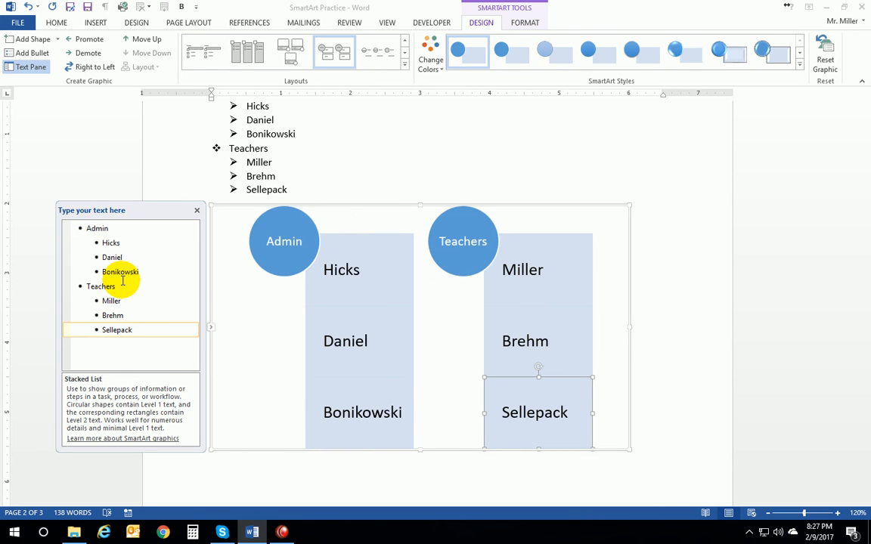
pyautogui.moveTo(349, 161)
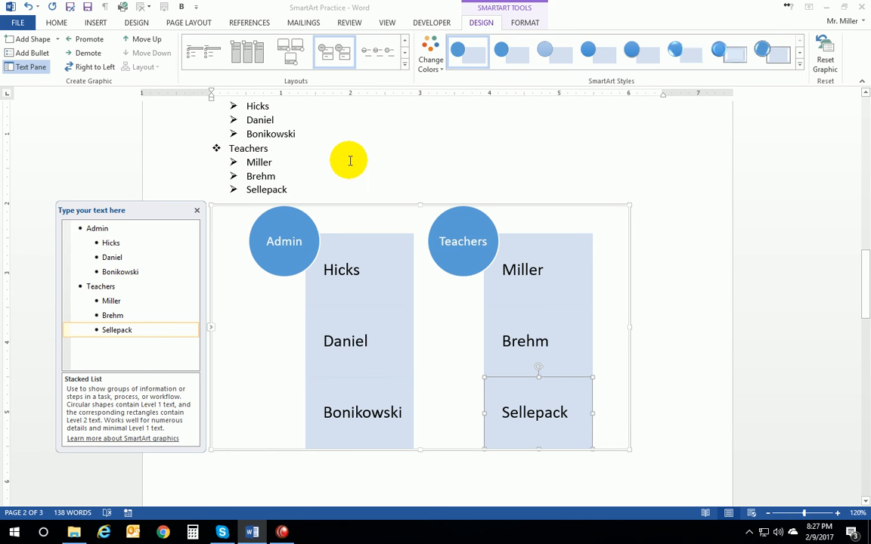
# Close the Stacked List Text Pane and return to the original Admin and Teachers list
pyautogui.click(197, 210)
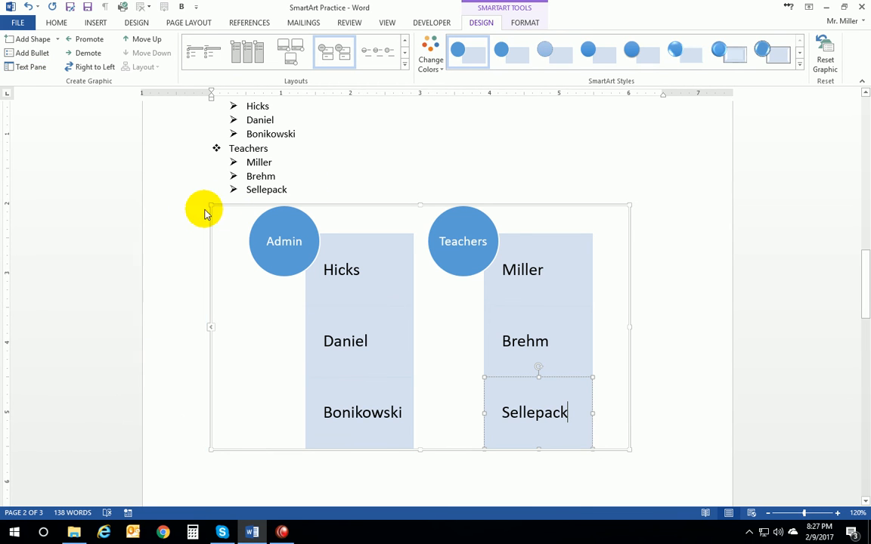
pyautogui.scroll(3)
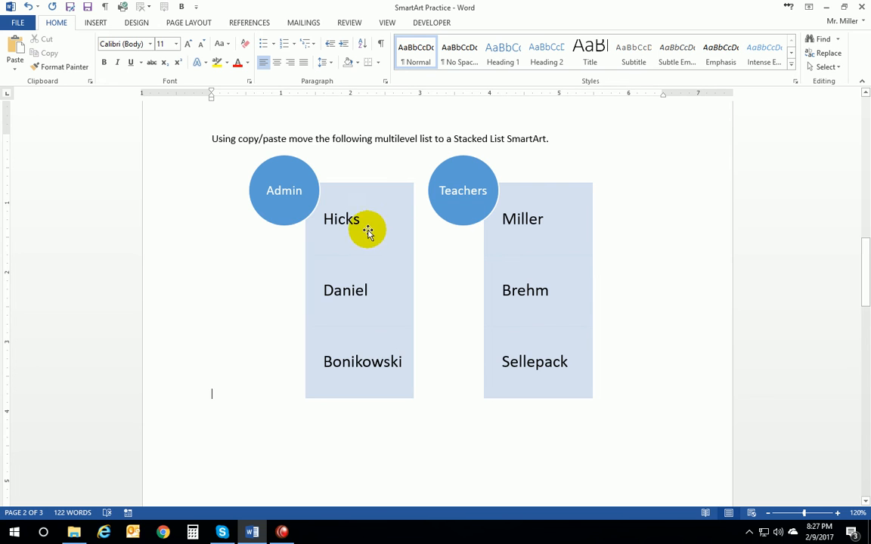
# Move down to the Vertical Boxed List exercise with the TV show list
pyautogui.scroll(-3)
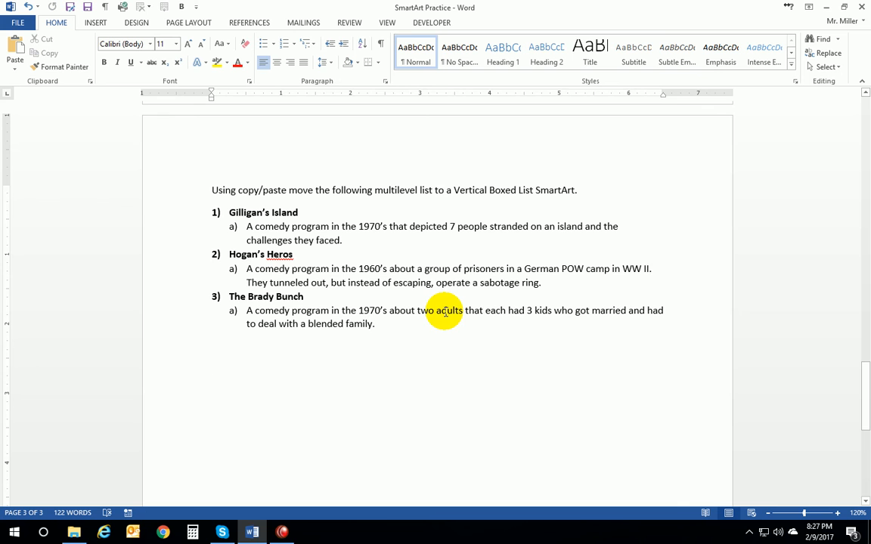
pyautogui.moveTo(136, 23)
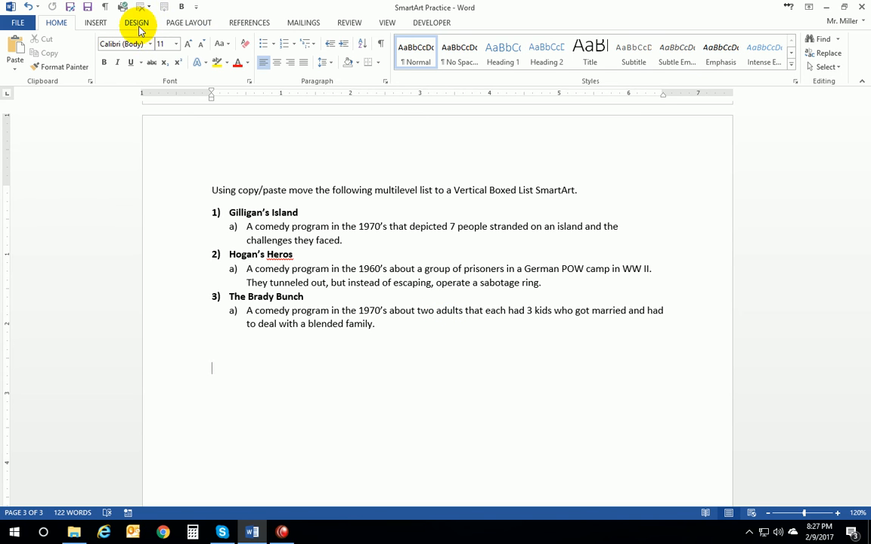
pyautogui.moveTo(117, 27)
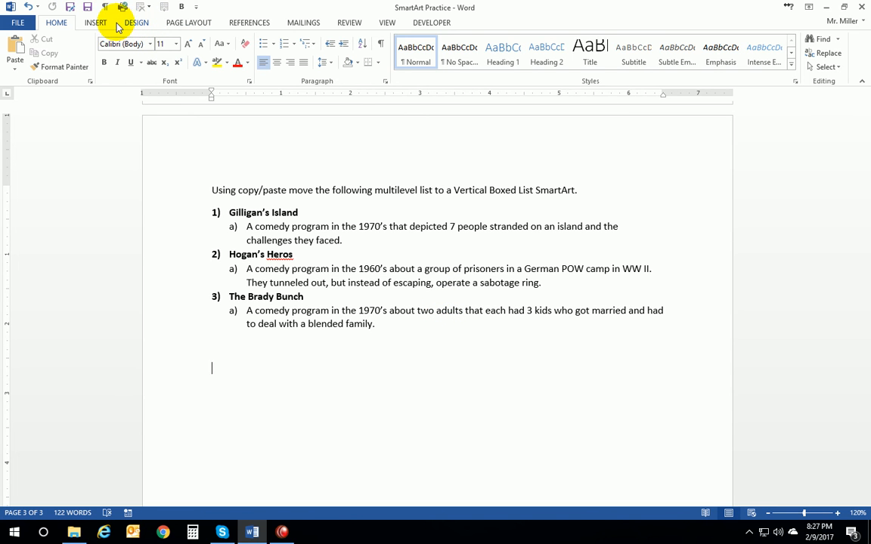
# Show the Insert ribbon with the insertion point below The Brady Bunch
pyautogui.click(95, 23)
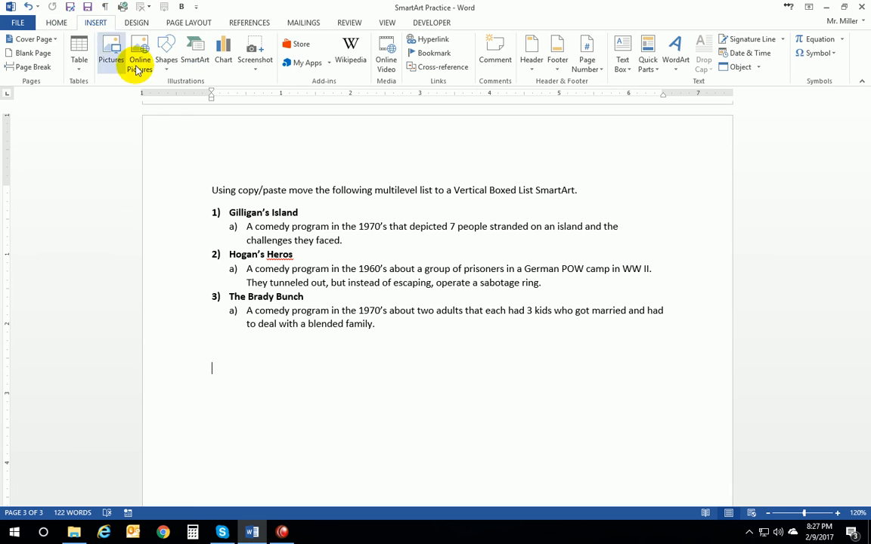
# Insert a Vertical Box List SmartArt graphic below the TV show list
pyautogui.click(193, 52)
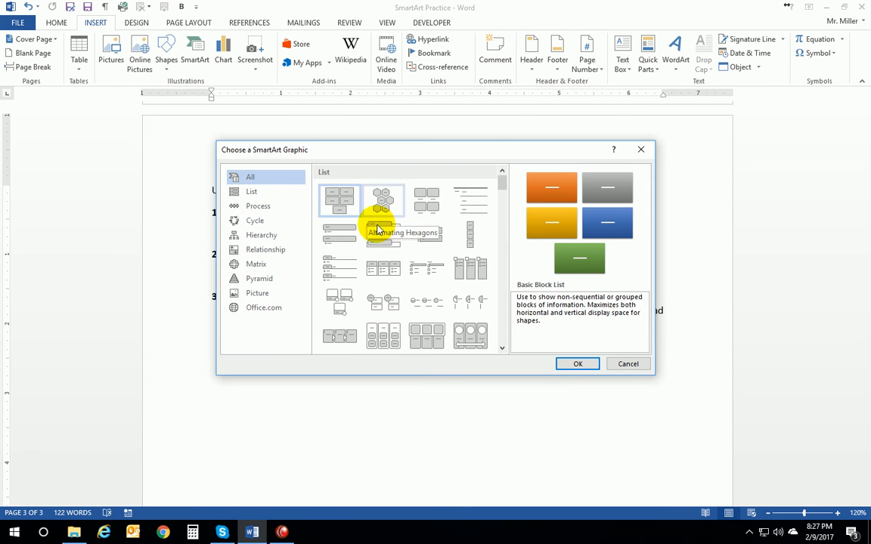
pyautogui.moveTo(370, 239)
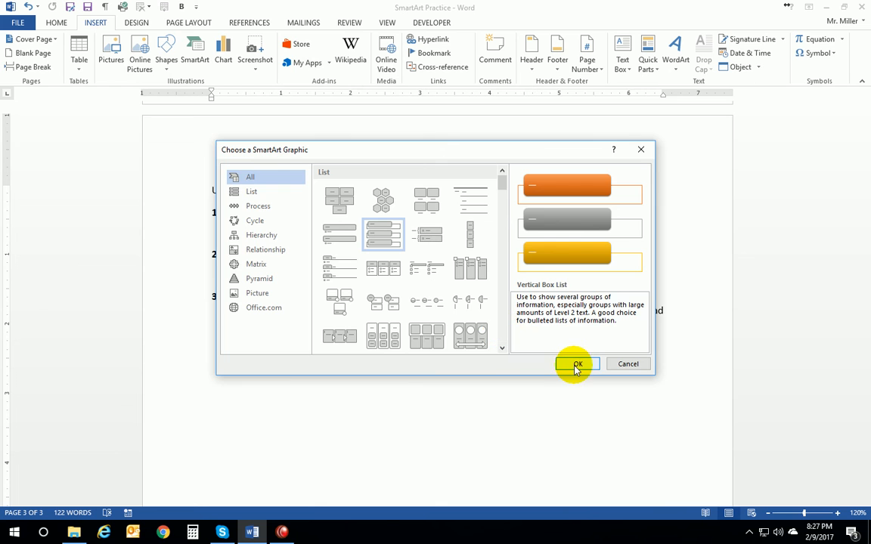
pyautogui.click(577, 362)
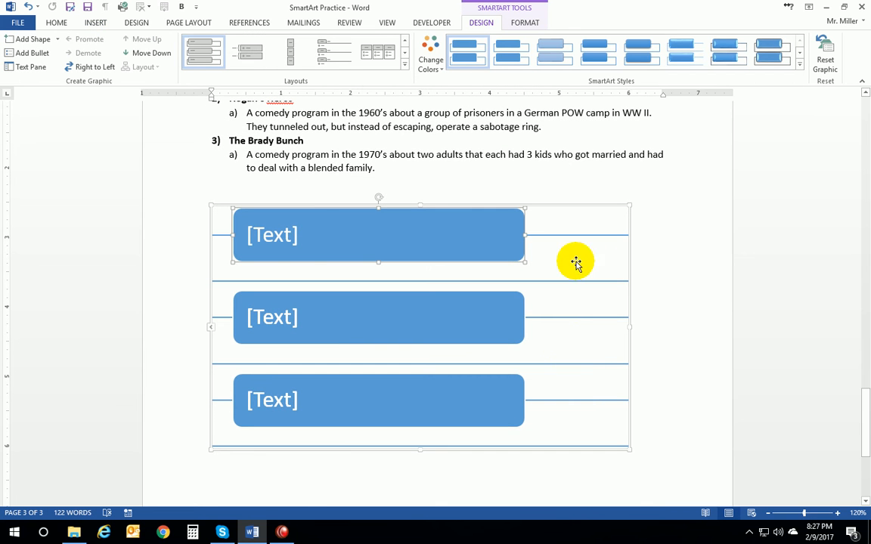
pyautogui.moveTo(194, 333)
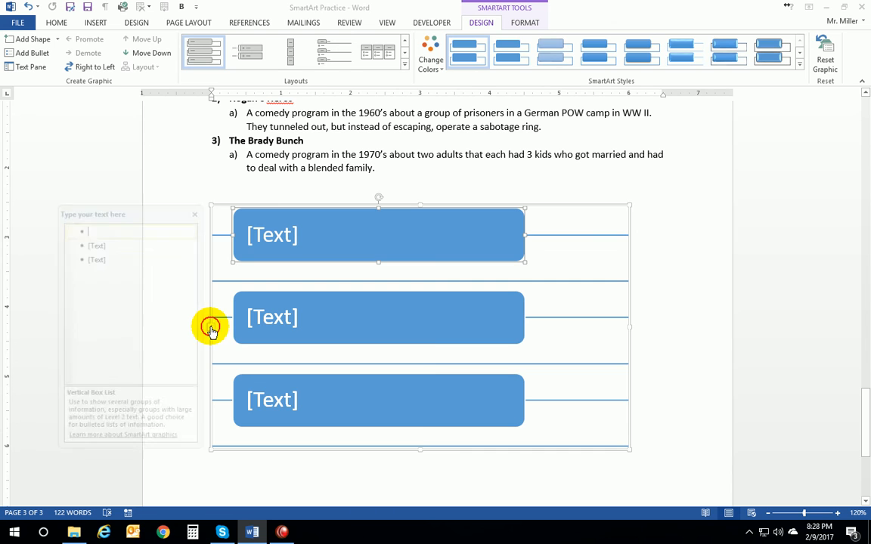
# Paste the copied TV show list into the Vertical Box List via its Text Pane
pyautogui.click(140, 260)
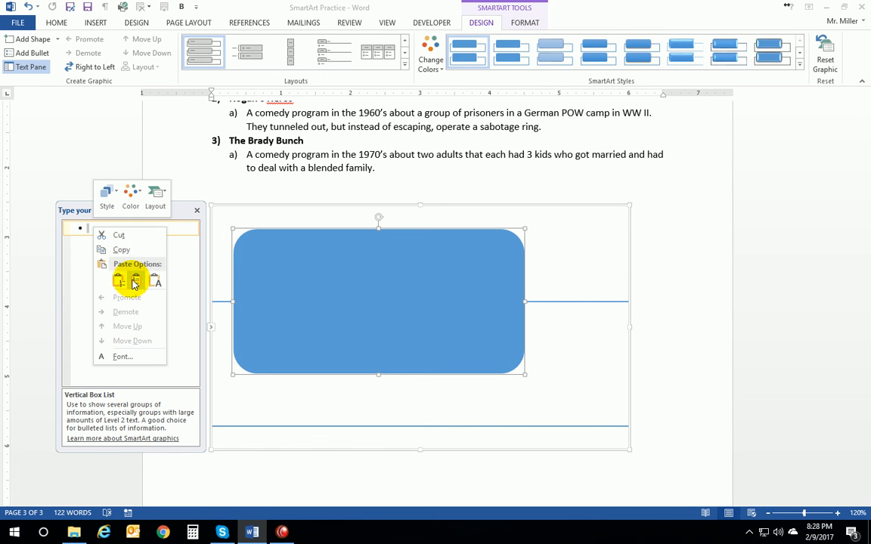
pyautogui.click(118, 280)
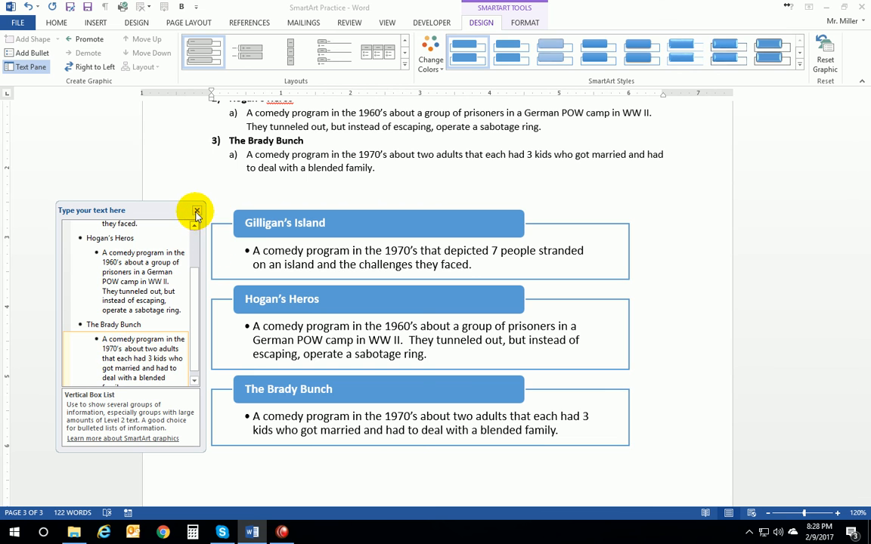
pyautogui.click(196, 211)
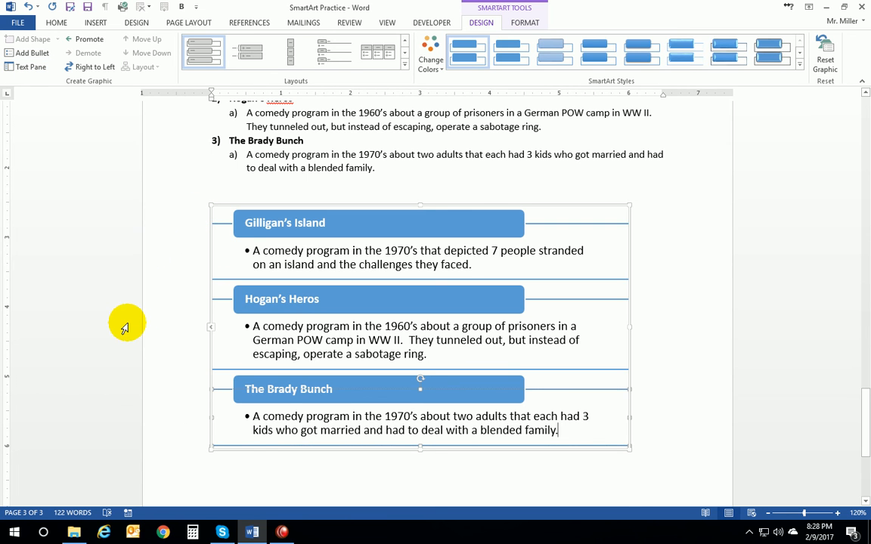
# Select the original Gilligan's Island / Hogan's Heros / Brady Bunch list for deletion
pyautogui.scroll(3)
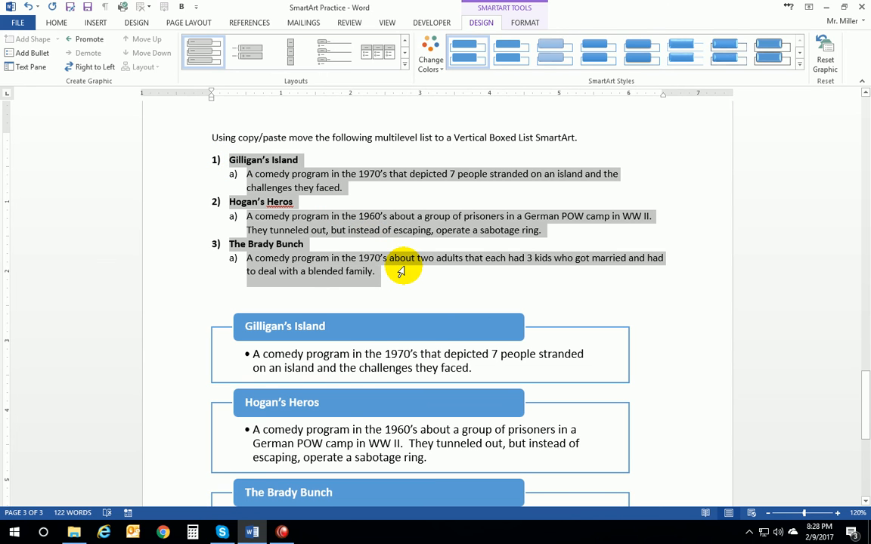
pyautogui.click(407, 271)
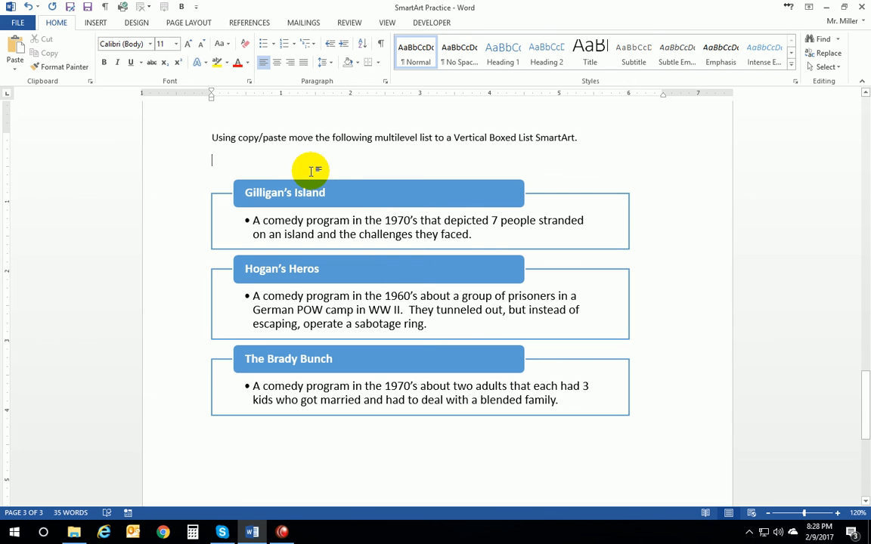
pyautogui.moveTo(197, 159)
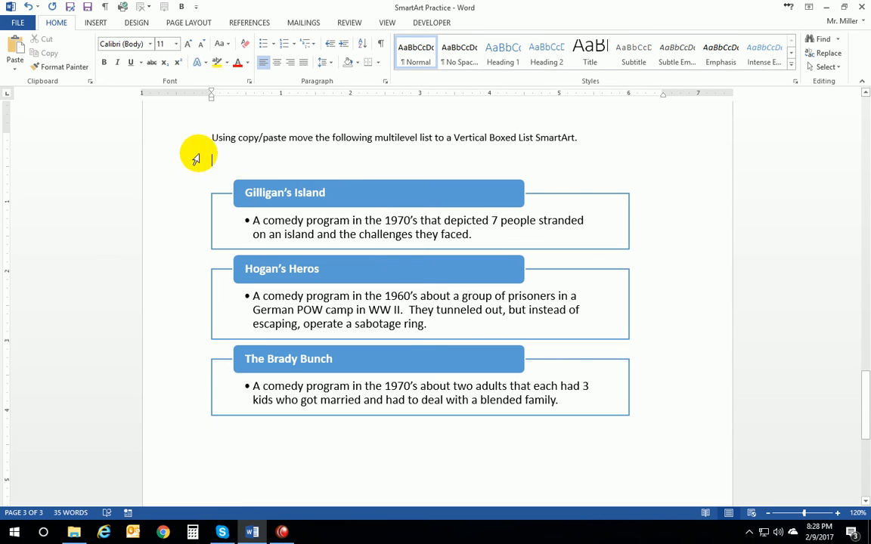
pyautogui.moveTo(388, 369)
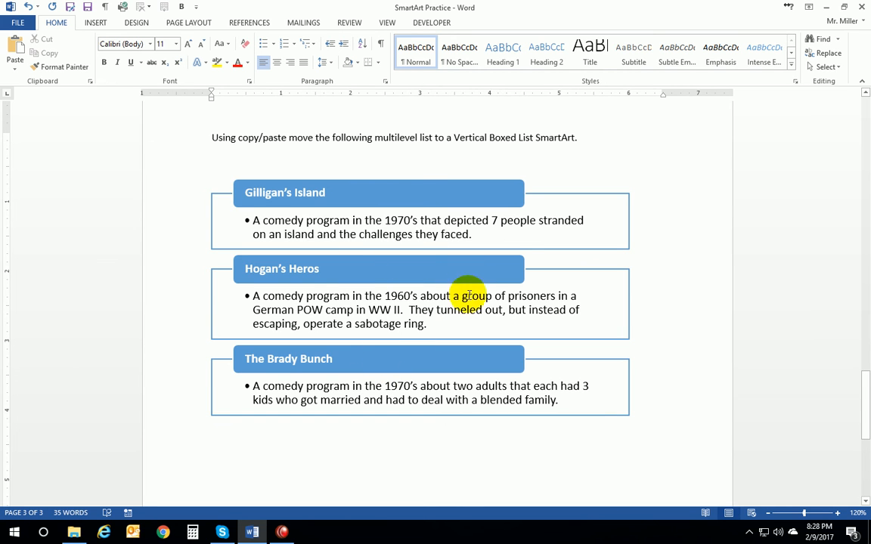
pyautogui.moveTo(454, 399)
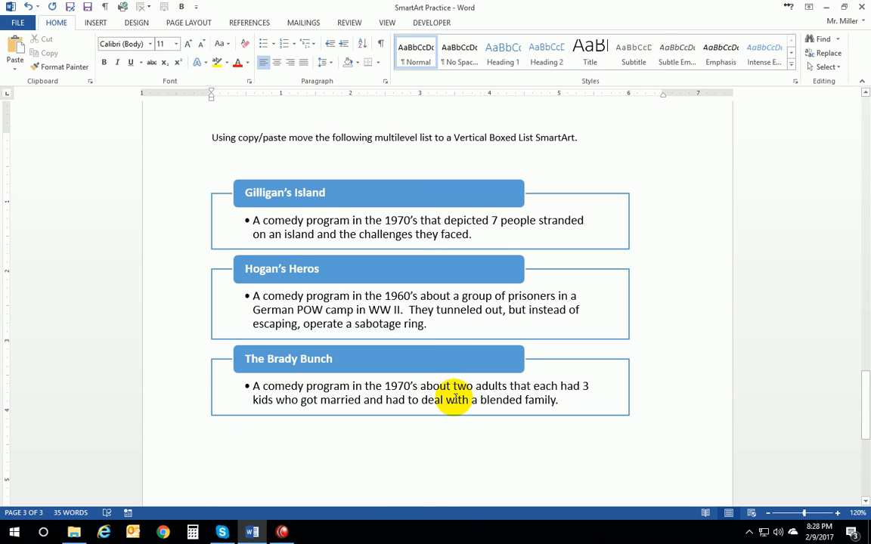
pyautogui.click(212, 160)
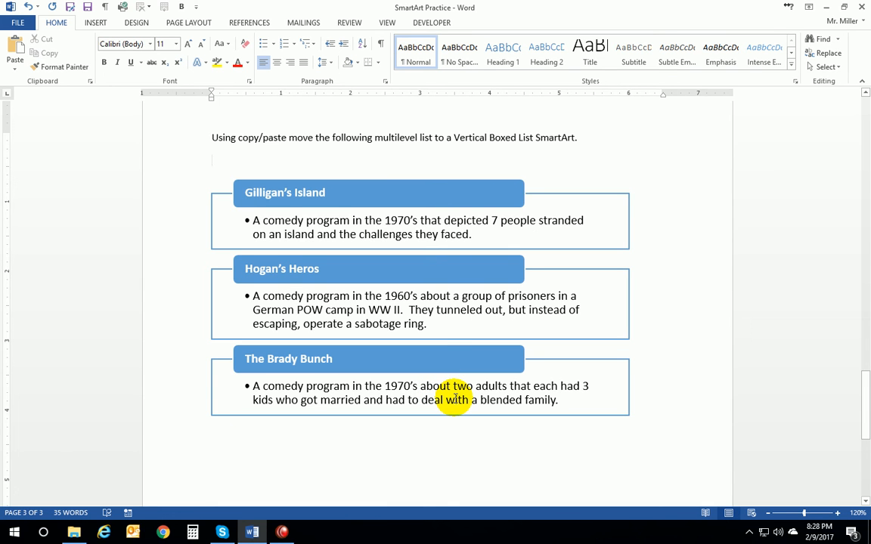
pyautogui.click(212, 160)
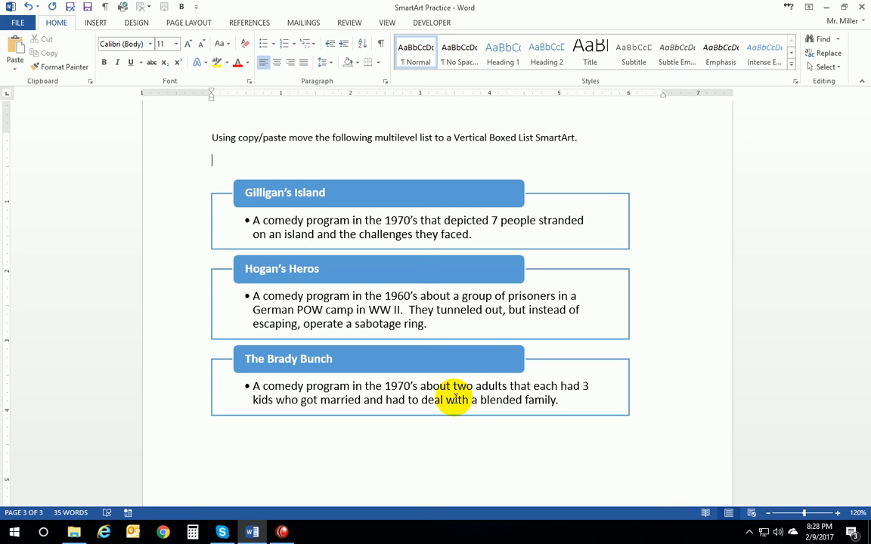
pyautogui.moveTo(195, 210)
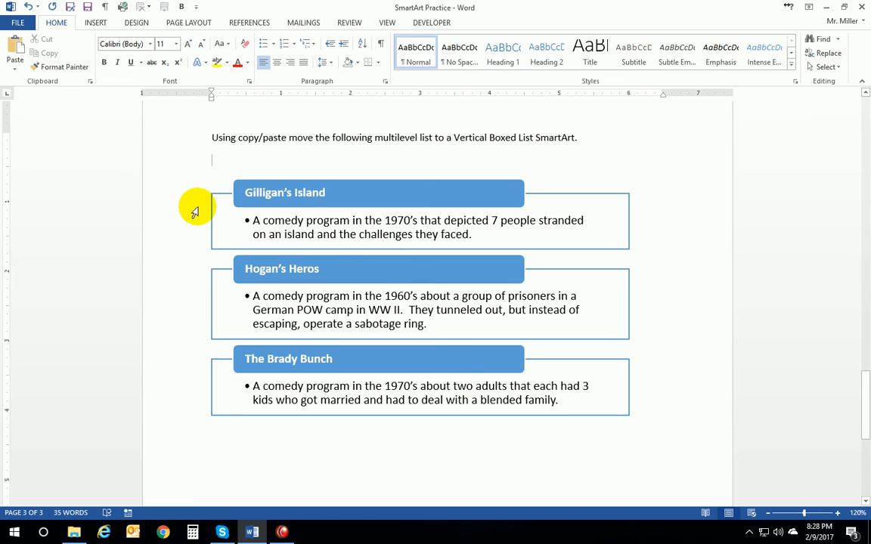
pyautogui.moveTo(208, 148)
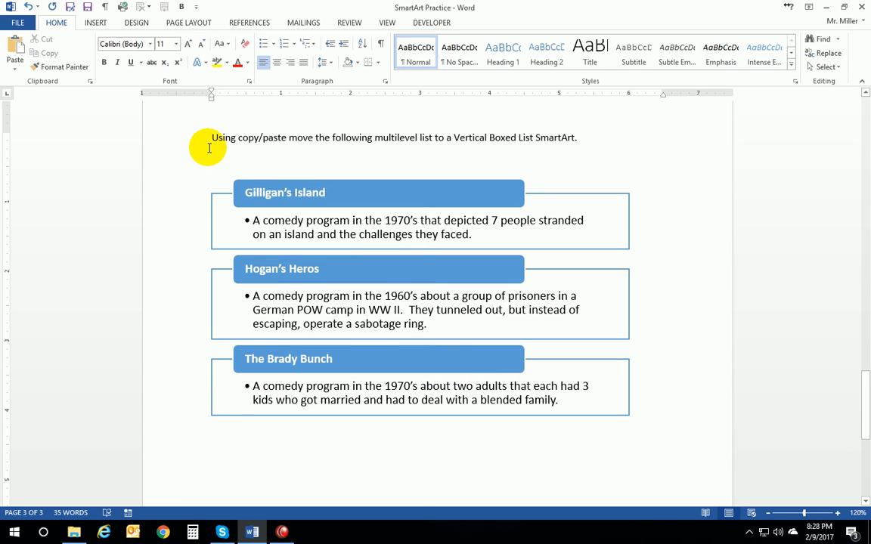
pyautogui.moveTo(230, 159)
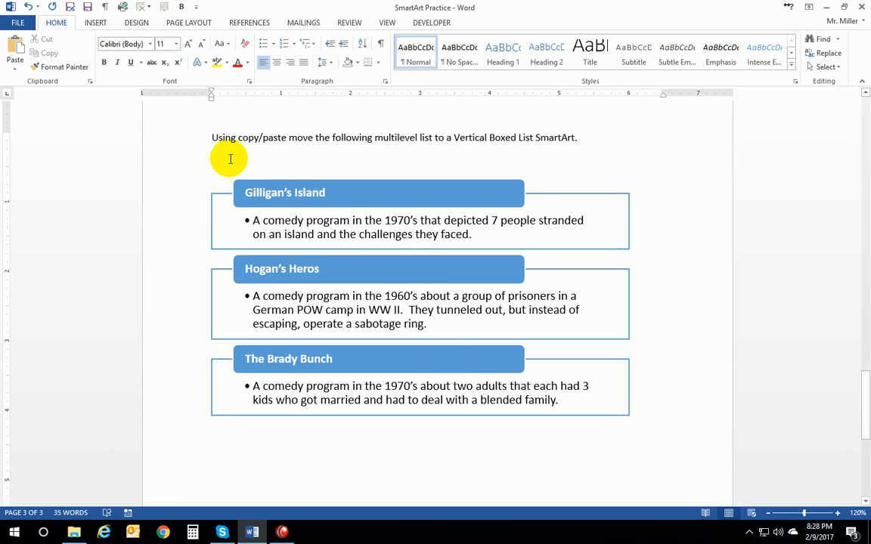
pyautogui.moveTo(236, 161)
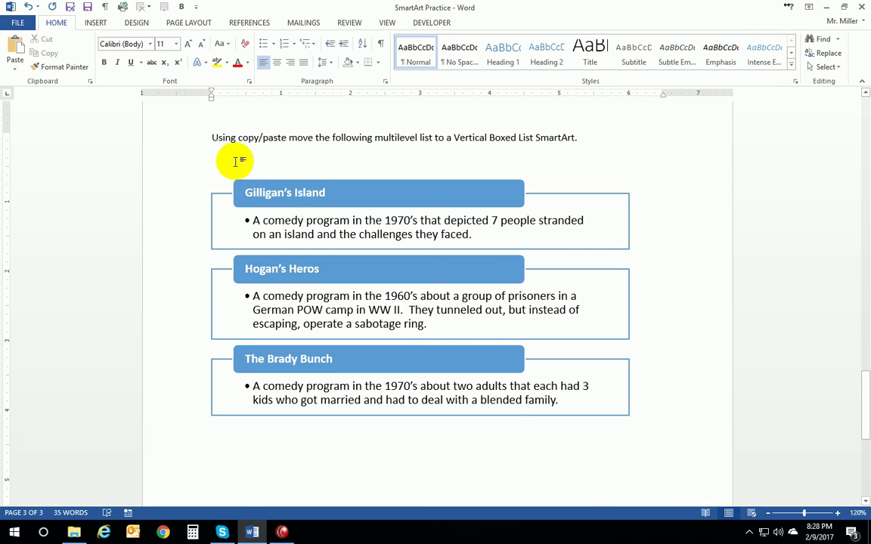
pyautogui.moveTo(566, 381)
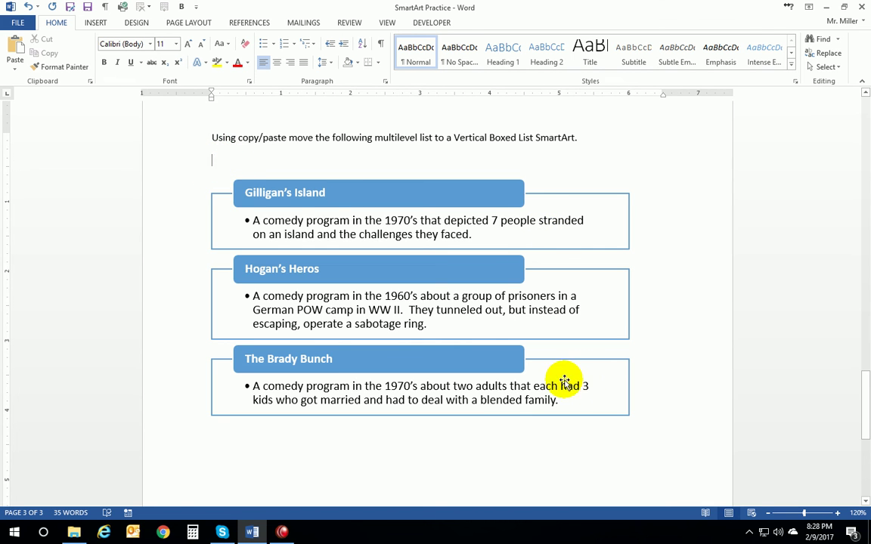